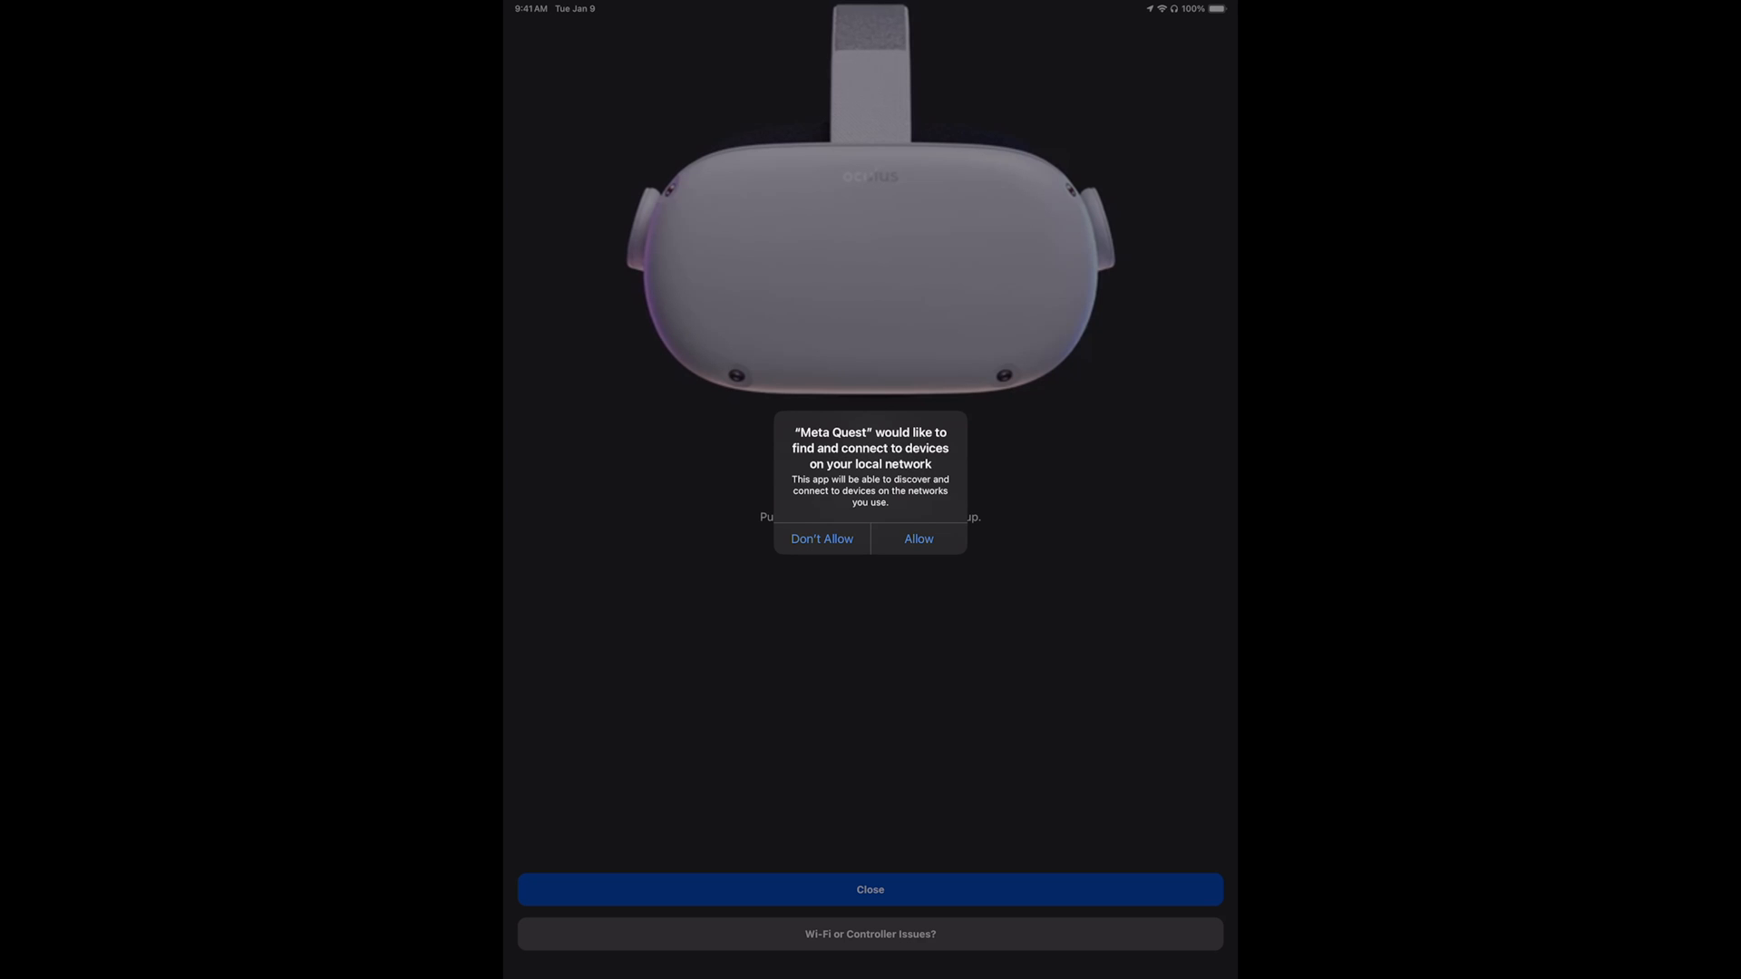
# Allow Meta Quest to find devices on the local network to complete headset pairing
pyautogui.click(916, 538)
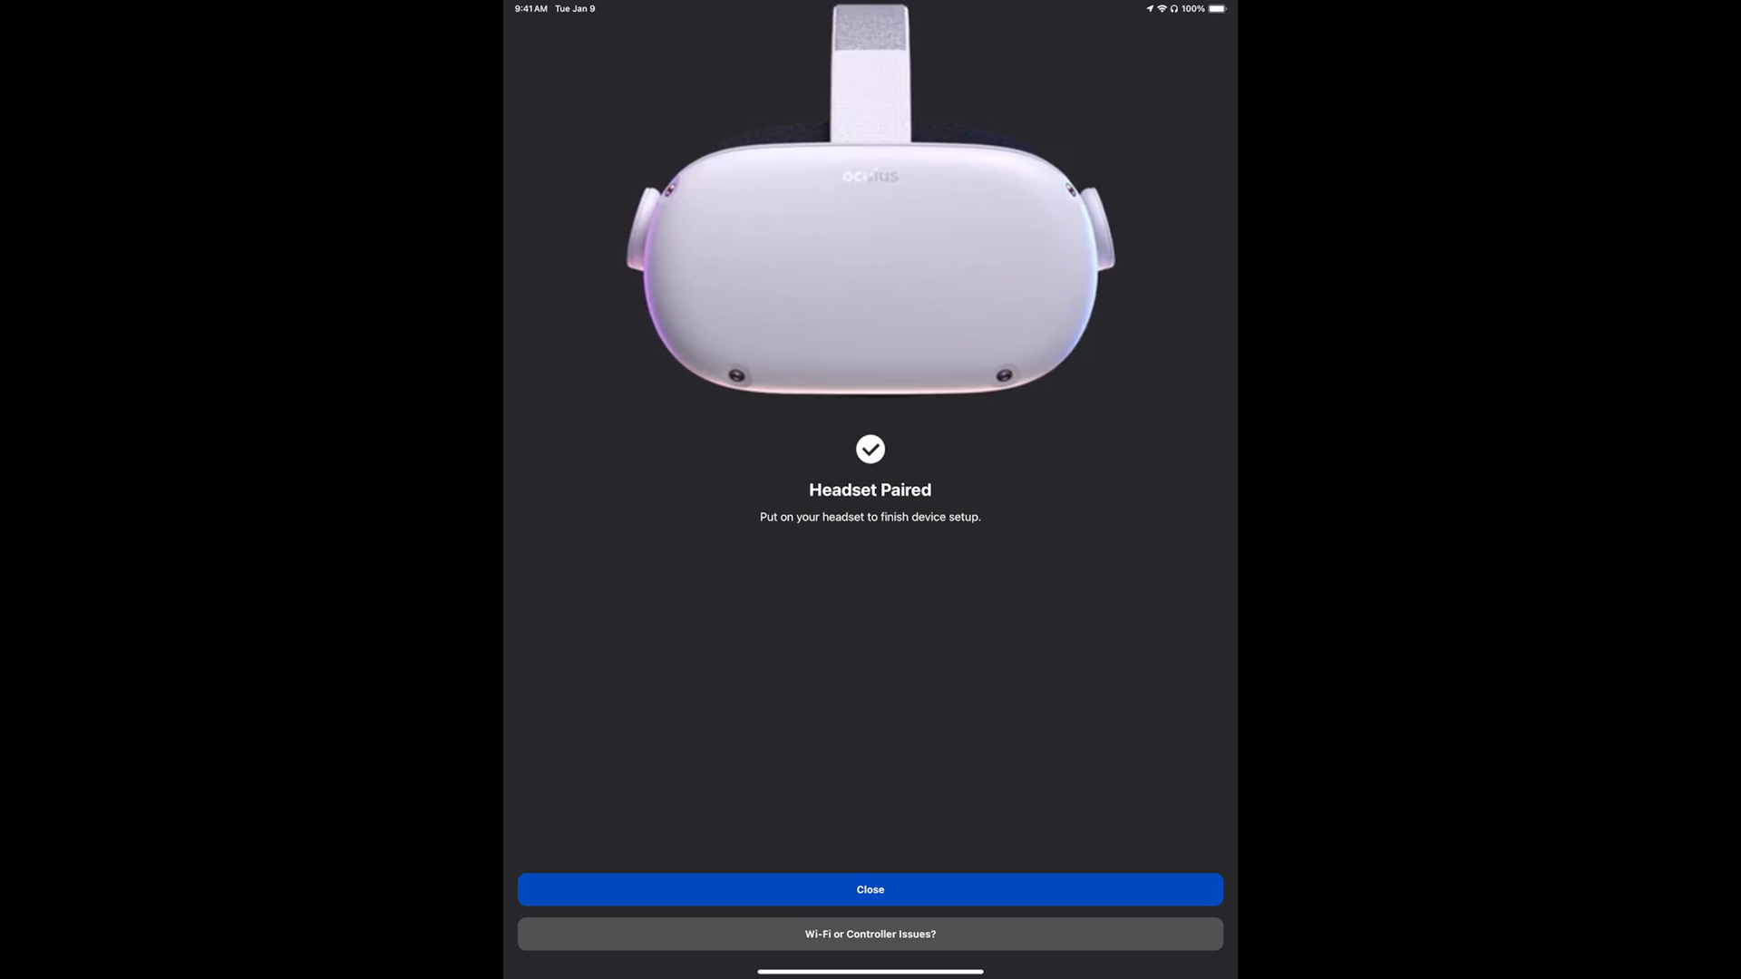
# Close the Headset Paired screen and cast the Meta Quest 2 view to the iPad
pyautogui.click(869, 890)
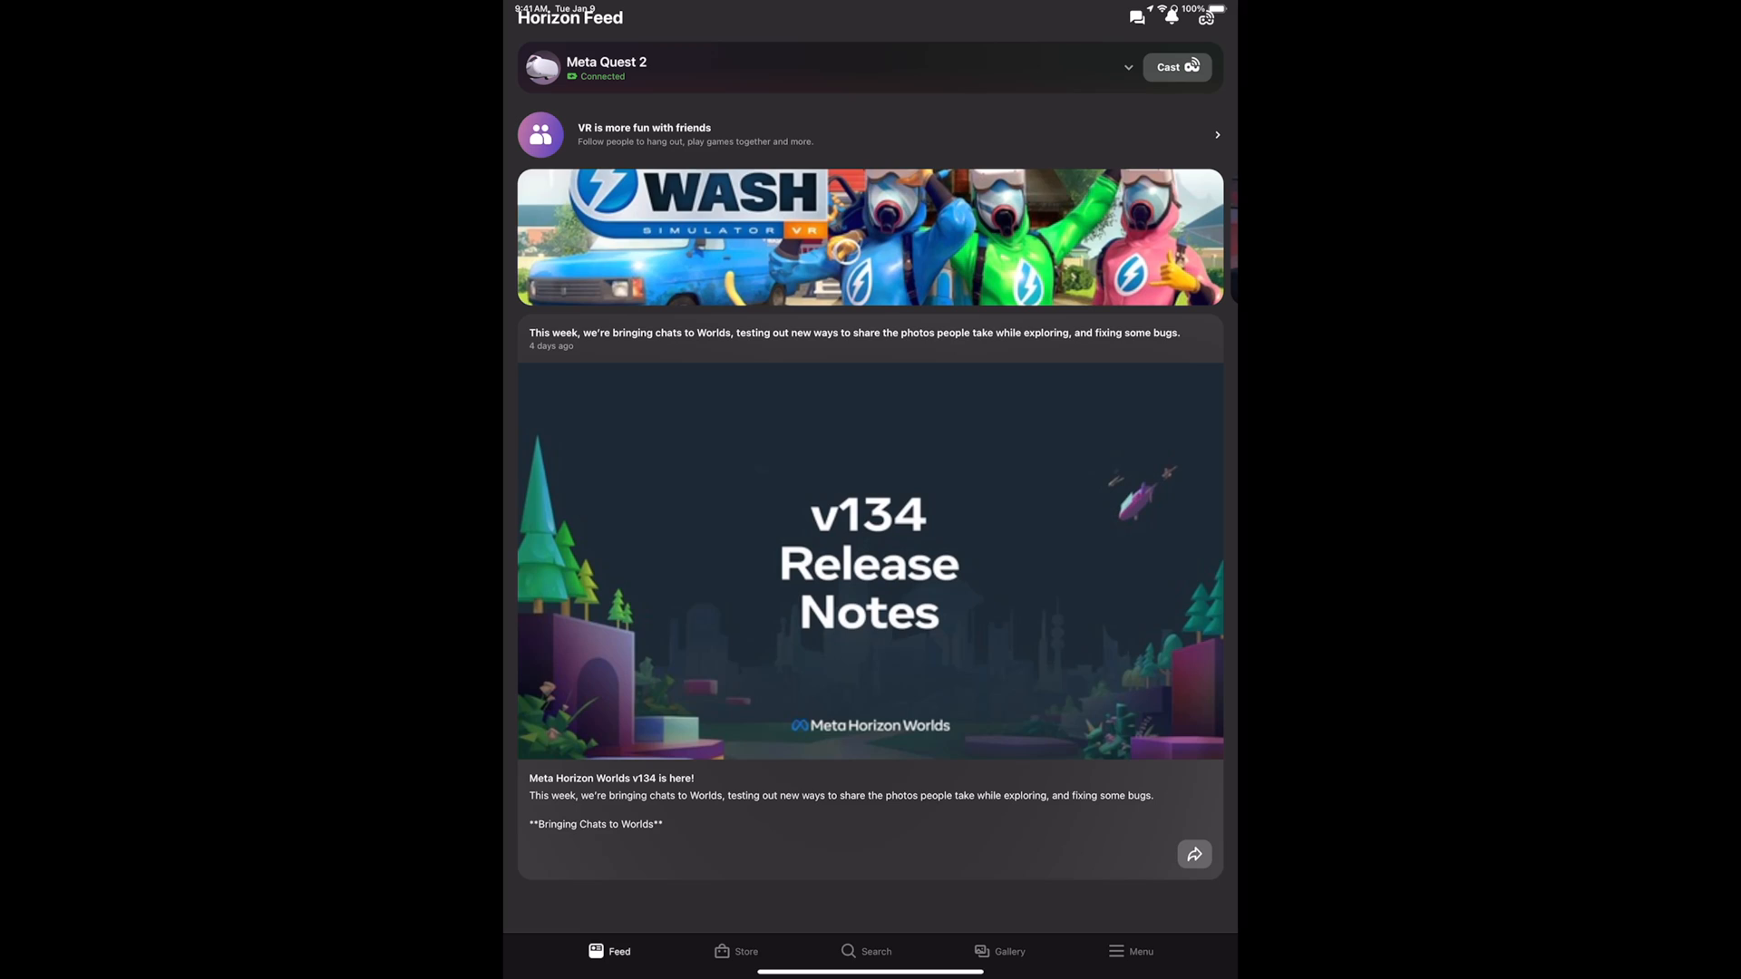
pyautogui.click(745, 951)
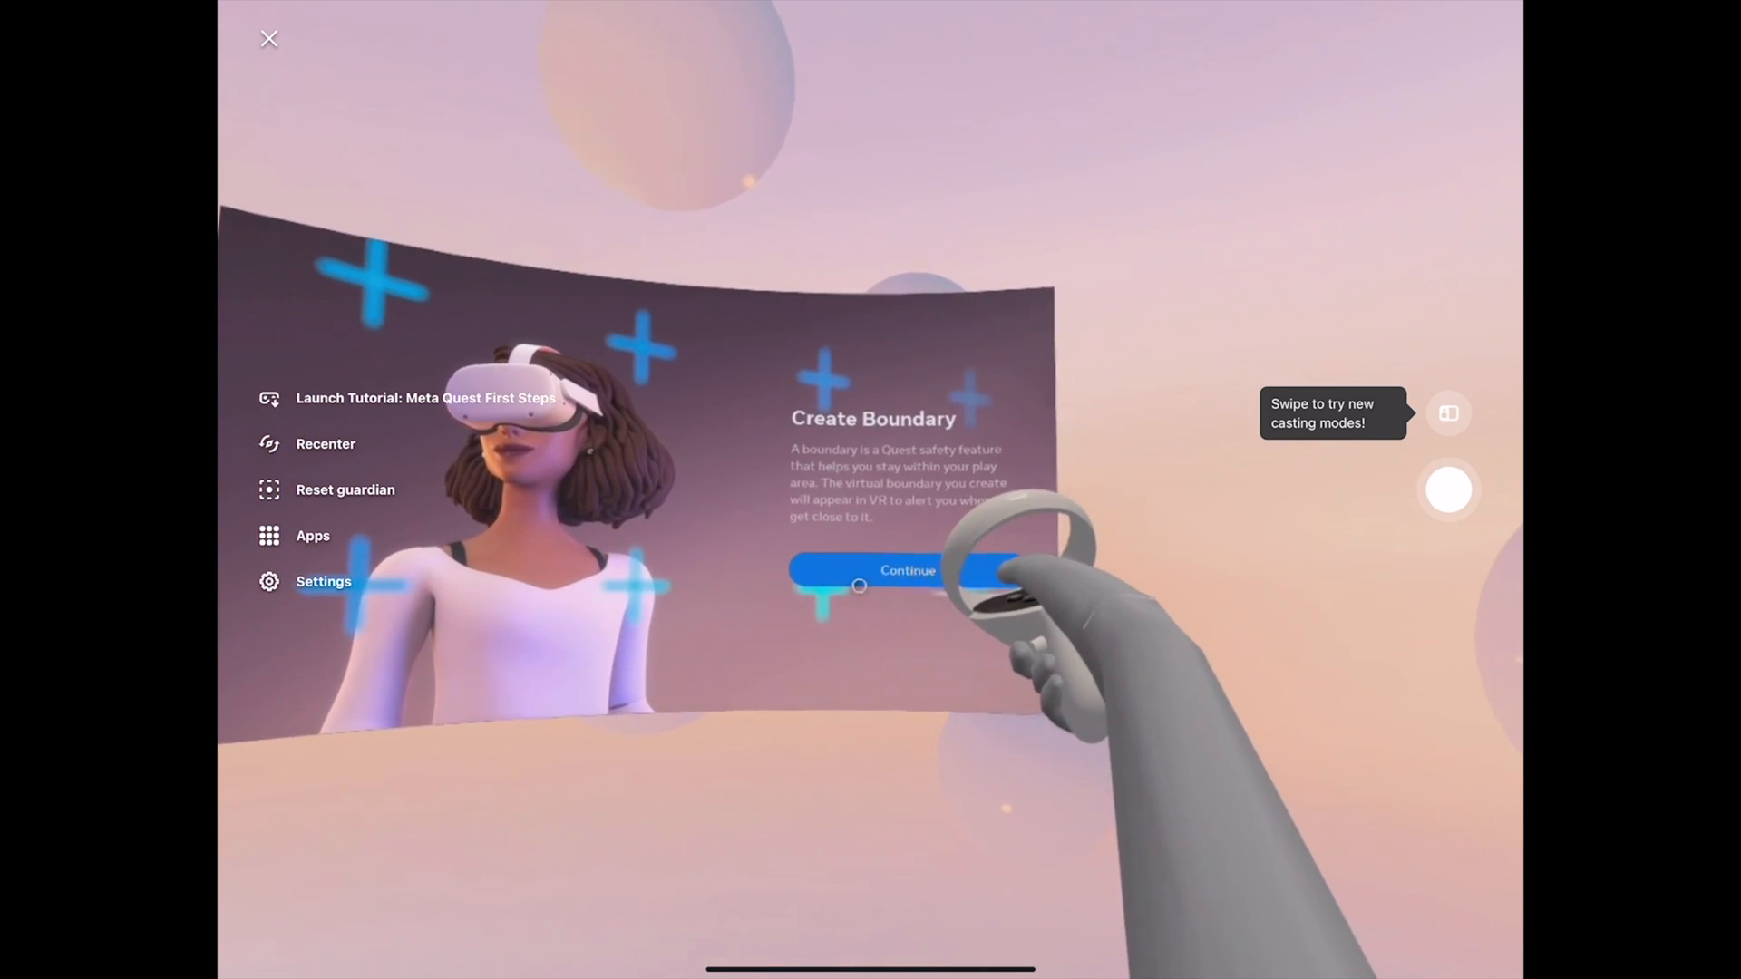
# Continue on Create Boundary and confirm the detected floor level
pyautogui.click(907, 569)
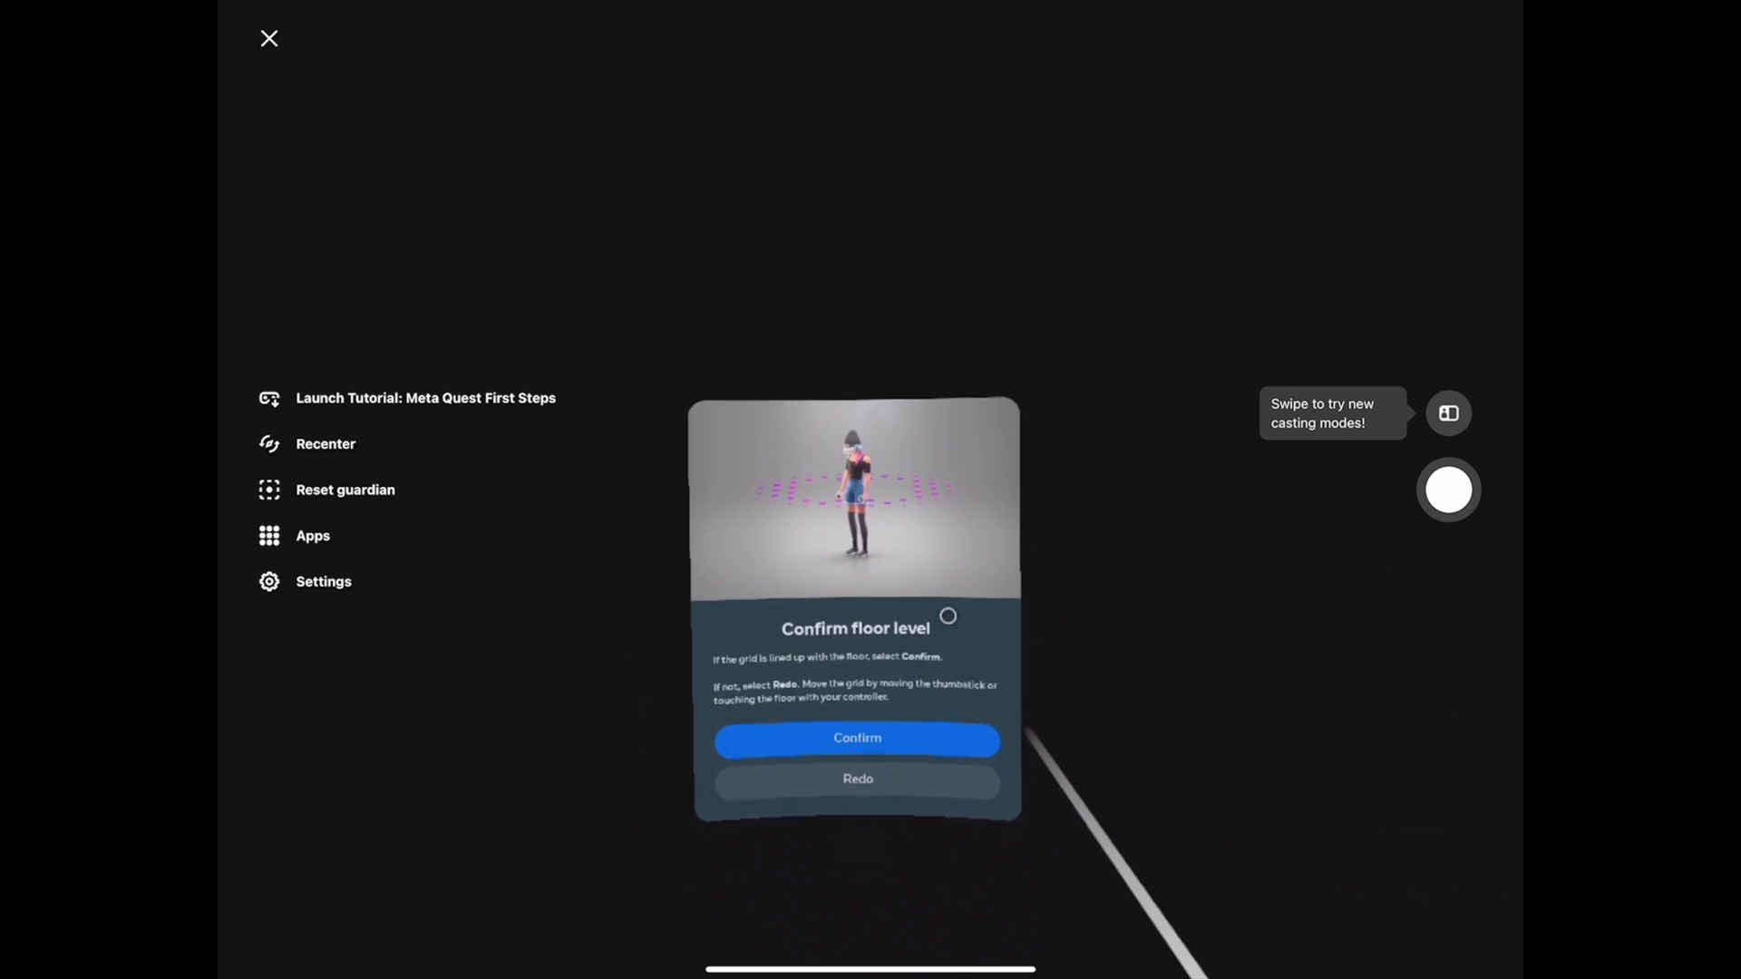
pyautogui.click(856, 740)
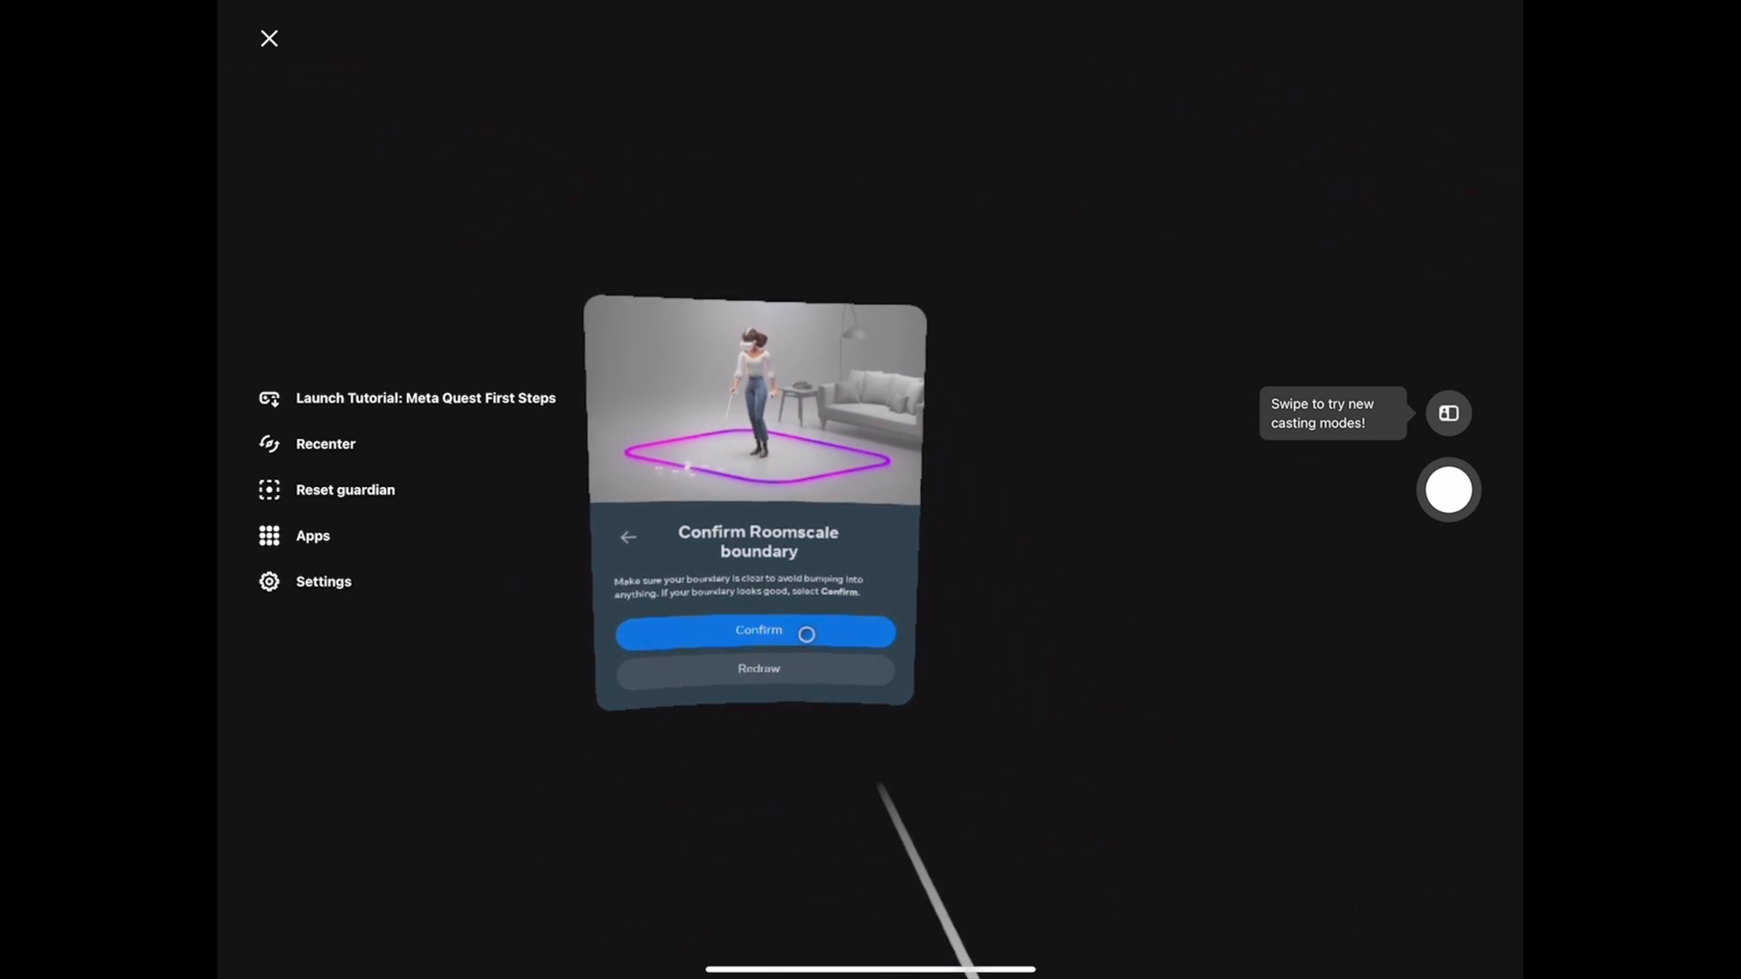
# Confirm the roomscale boundary and continue past the Reset Your View tip
pyautogui.click(755, 633)
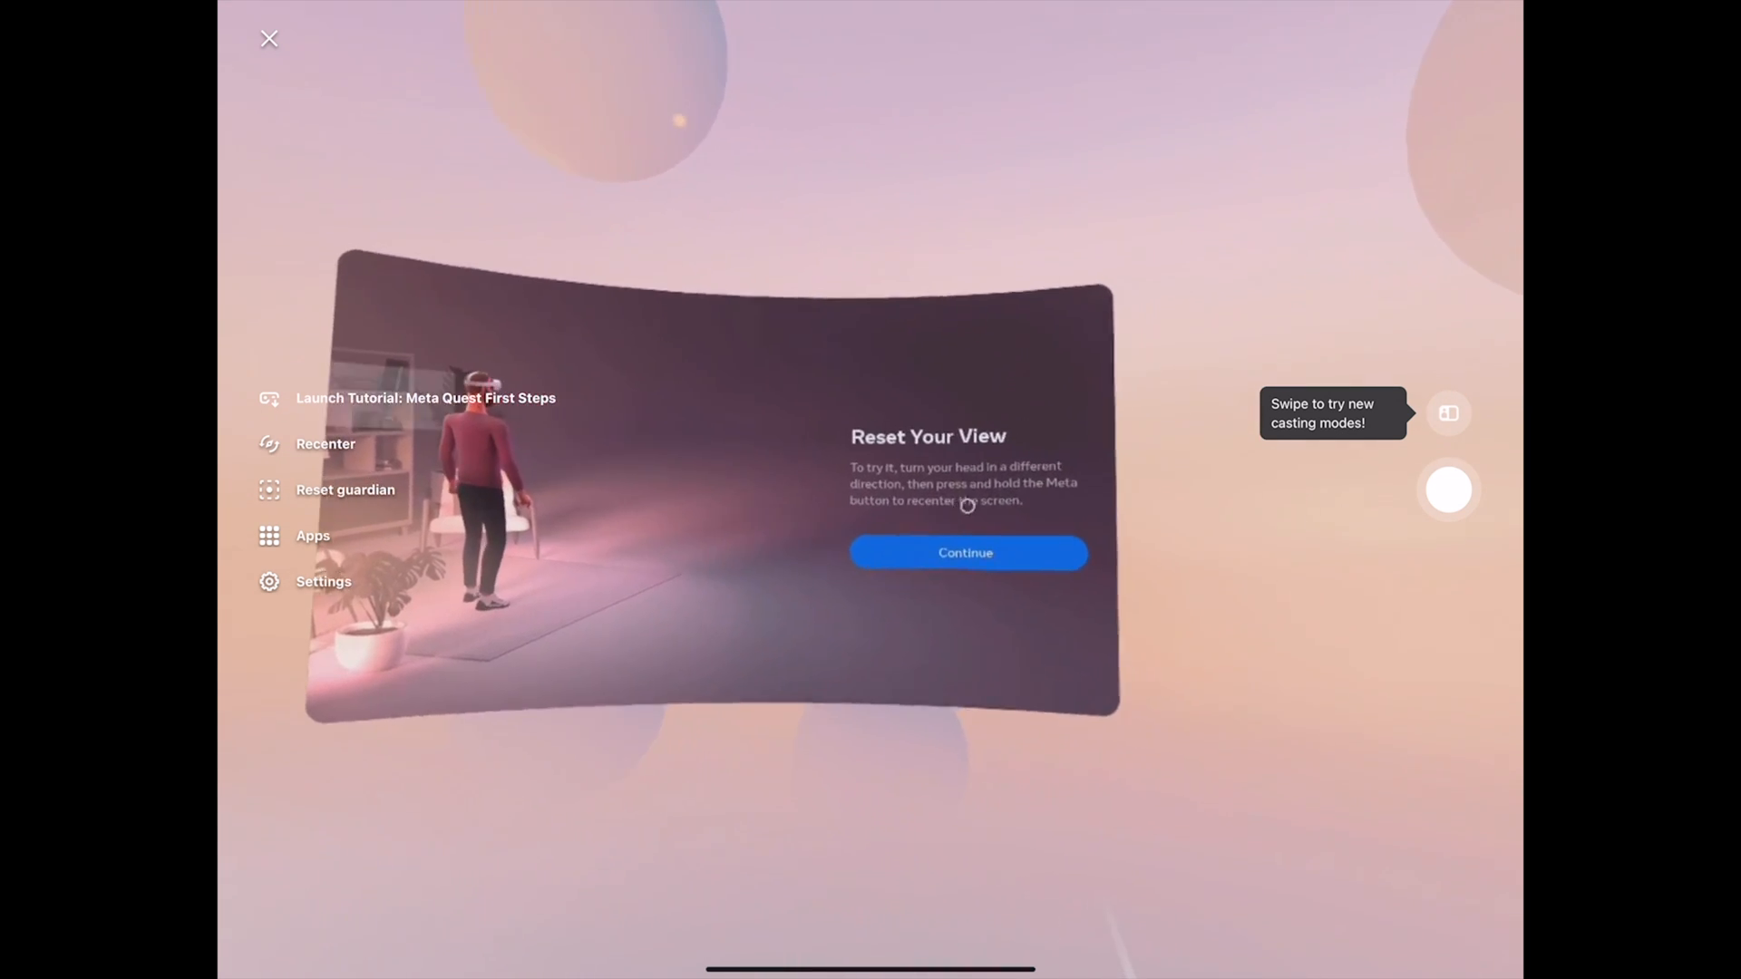
pyautogui.click(965, 553)
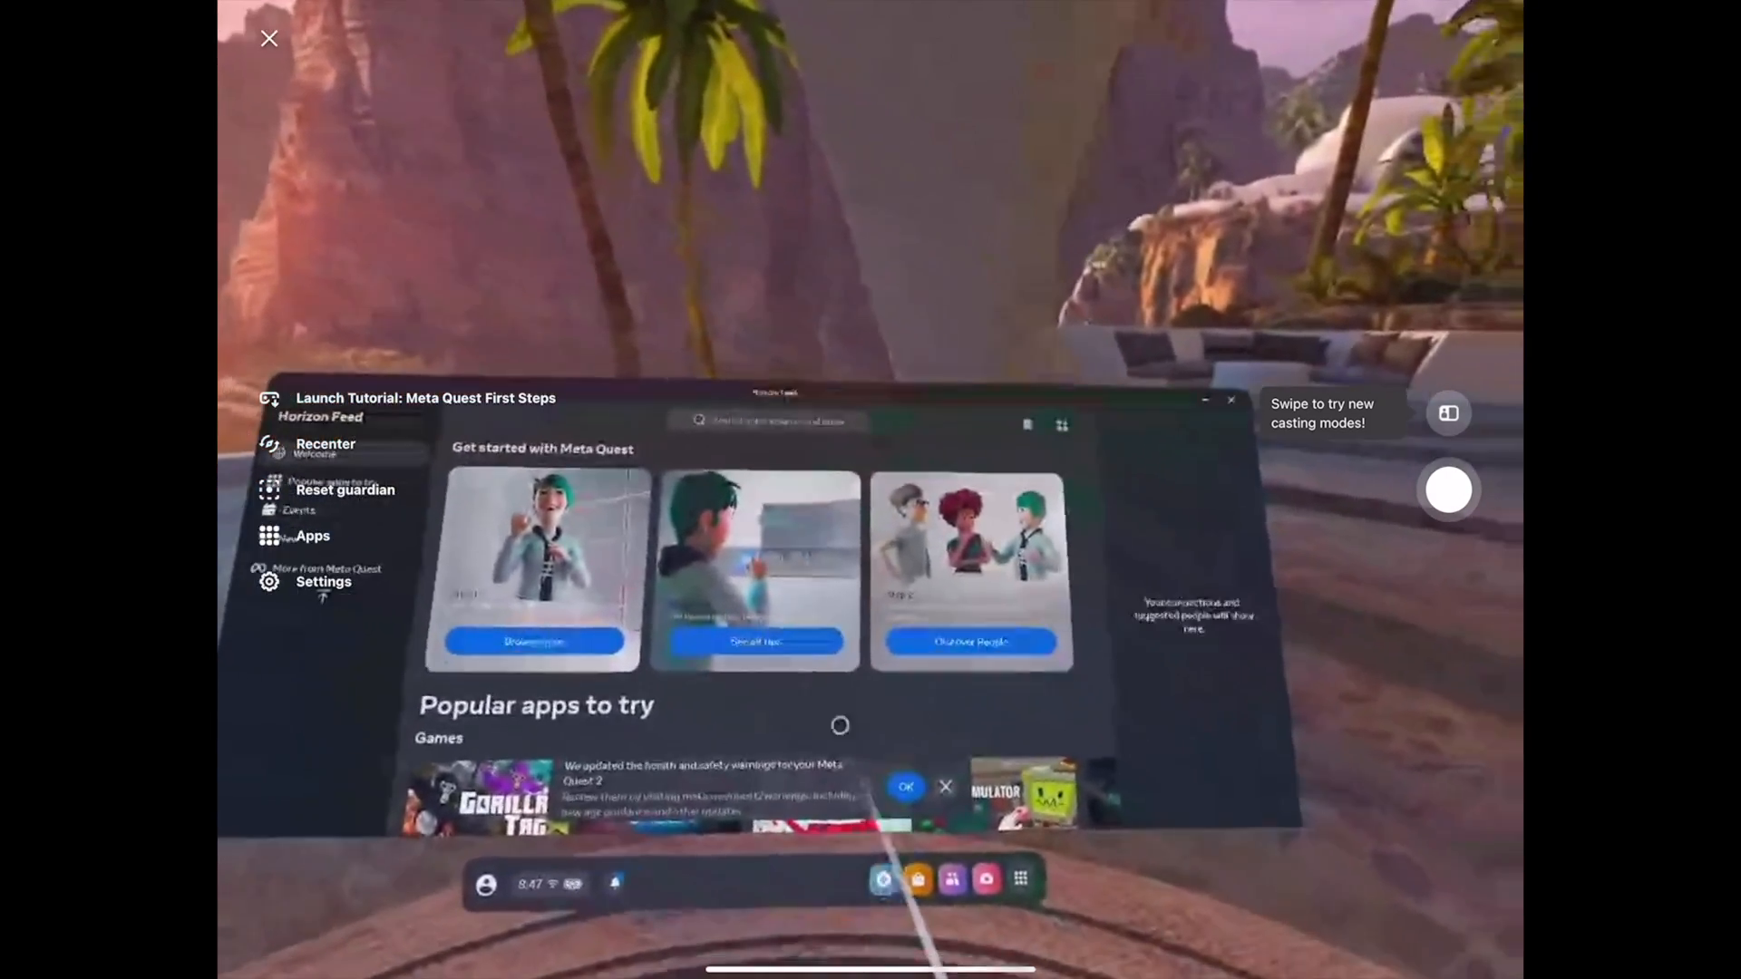
# Scroll the Quest home panel down to Popular apps to try
pyautogui.scroll(-3)
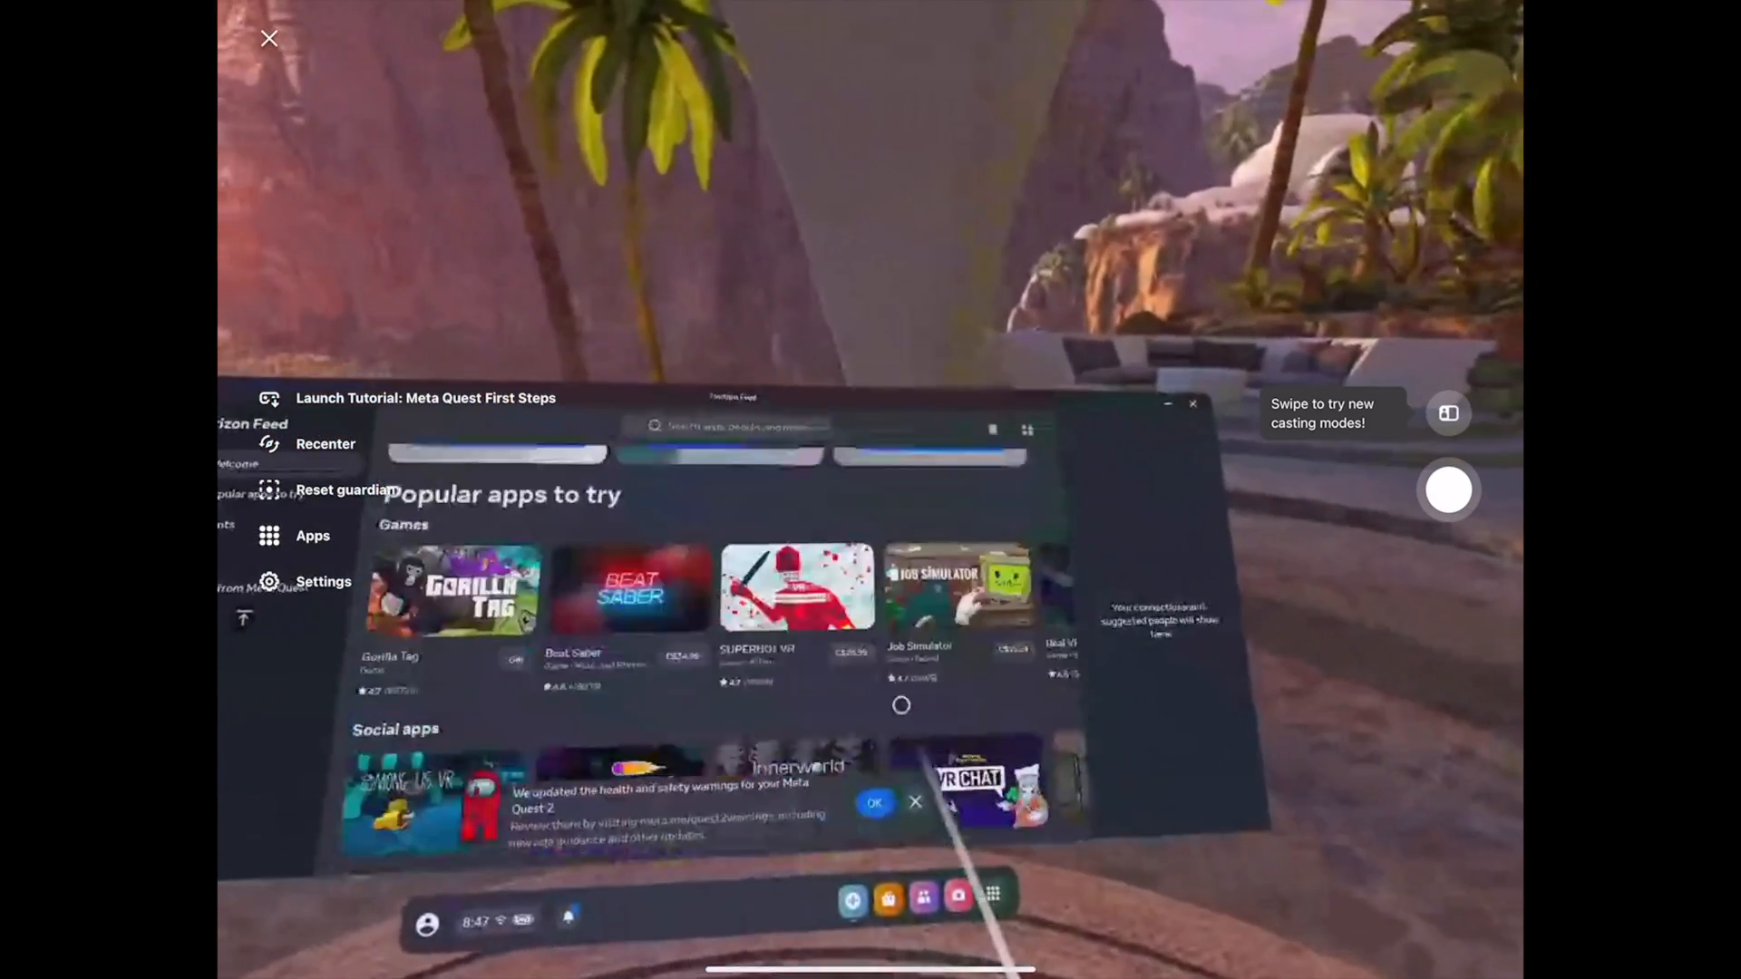